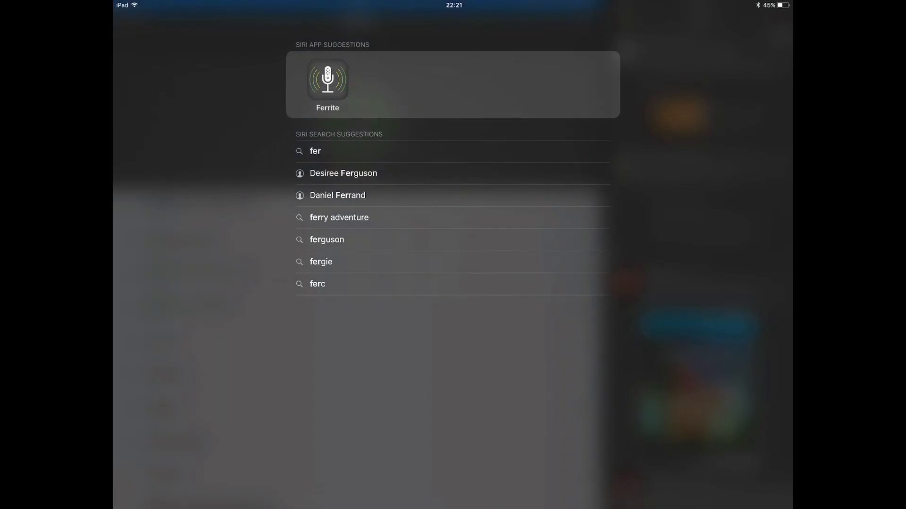
- Drag Ferrite from Spotlight's Siri App Suggestions into split view beside the Twitter timeline
click(328, 83)
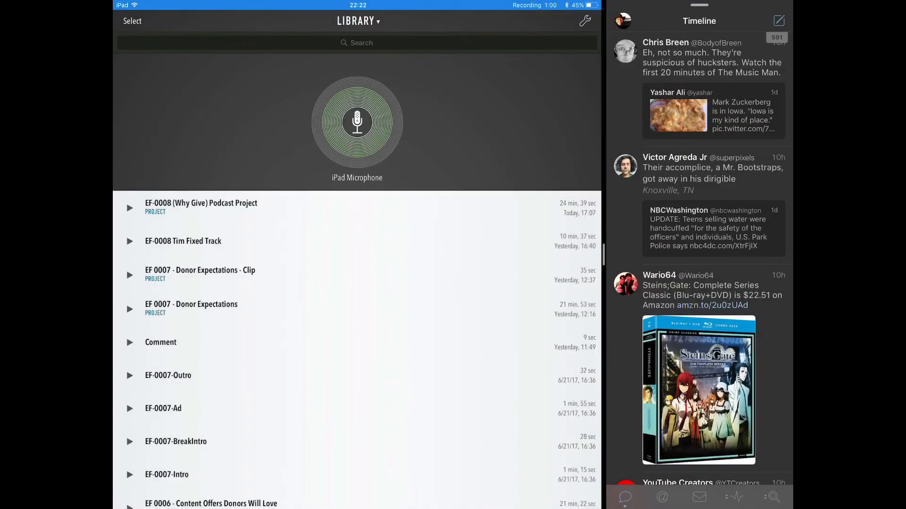